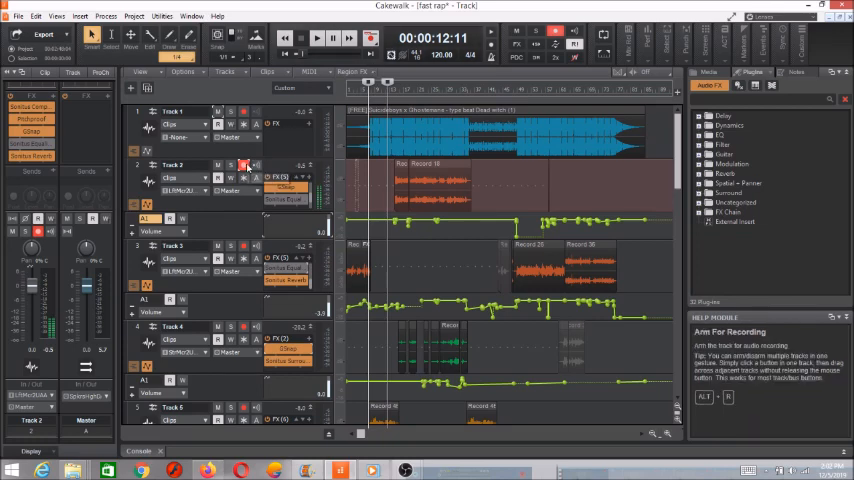
Review the Devices, Driver Settings, and Playback and Recording pages of Preferences
click(36, 16)
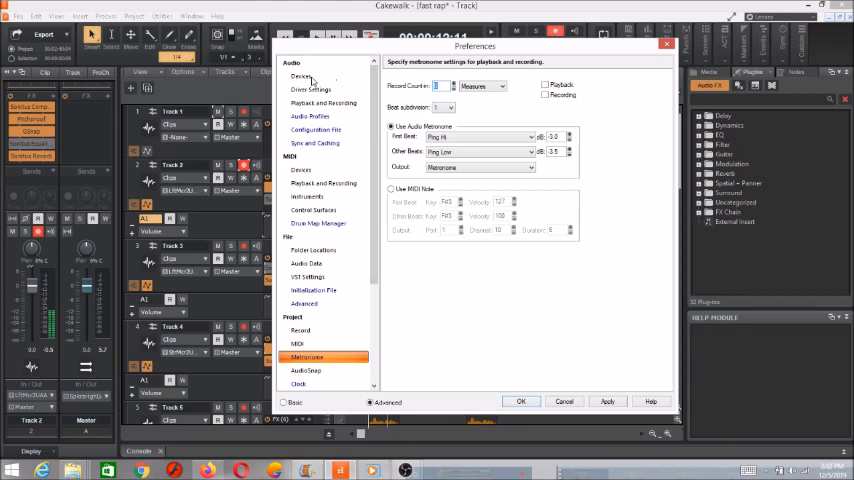
click(300, 76)
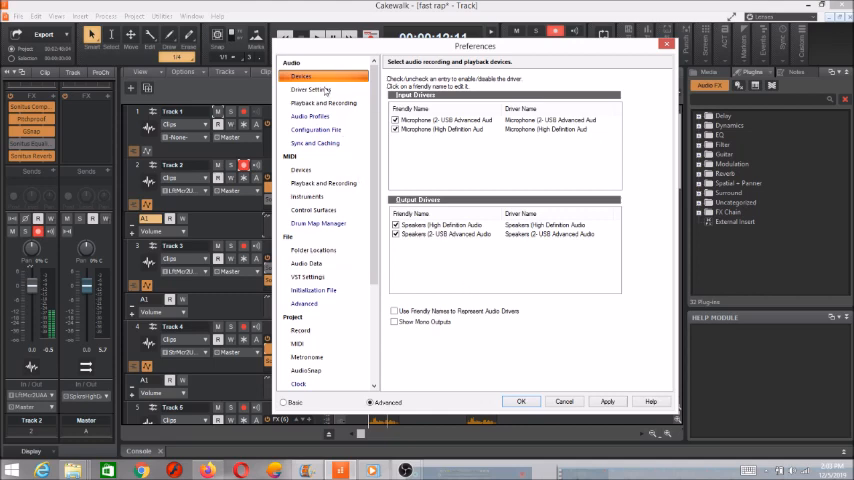
click(312, 88)
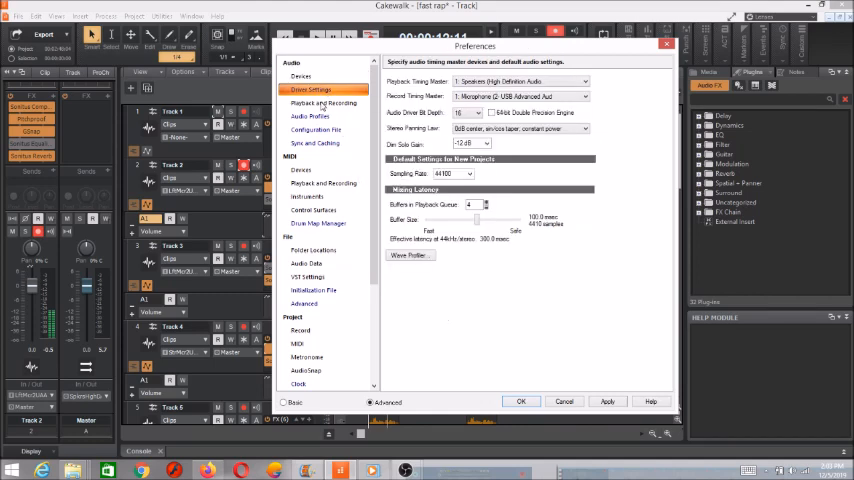
click(324, 104)
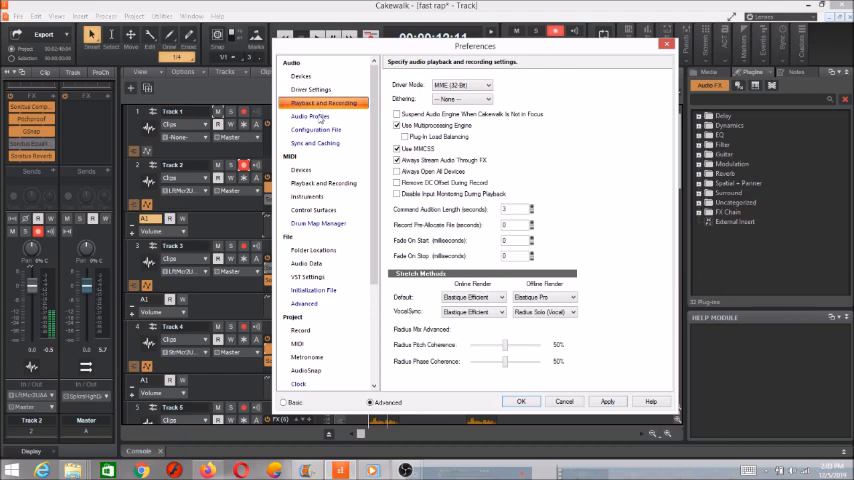
click(308, 116)
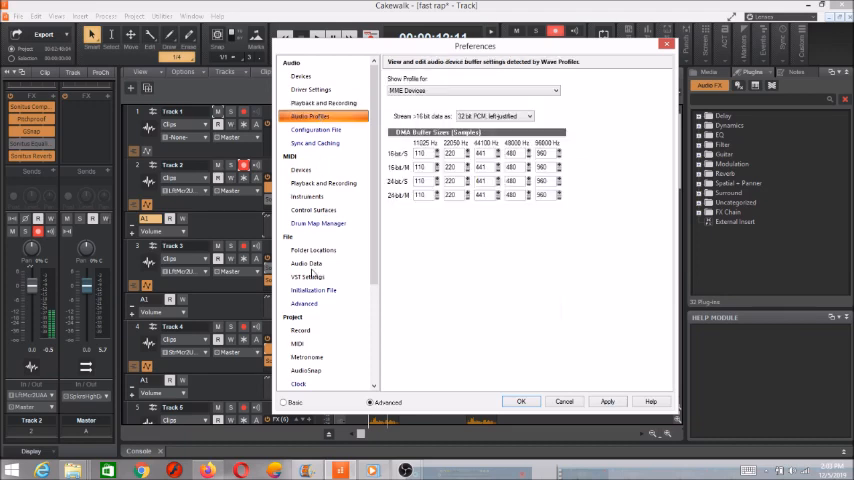
Browse the Audio Profiles page and its list of wave-profiler buffer profile choices
scroll(down, 3)
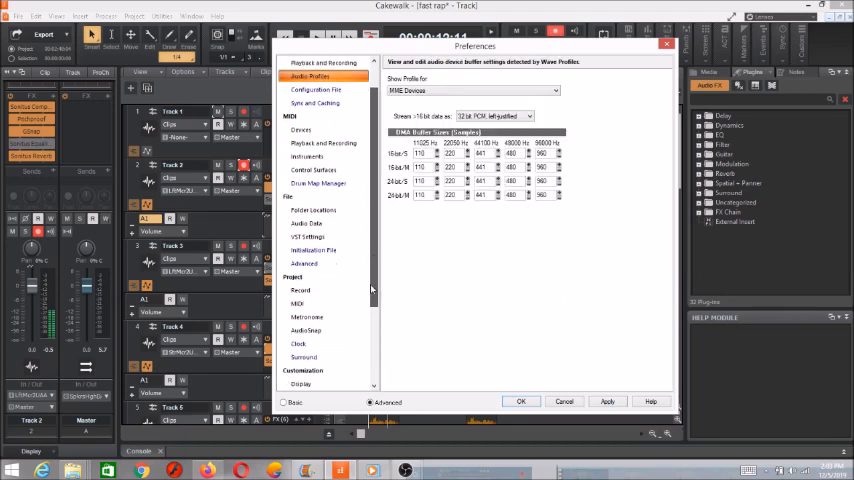
scroll(down, 3)
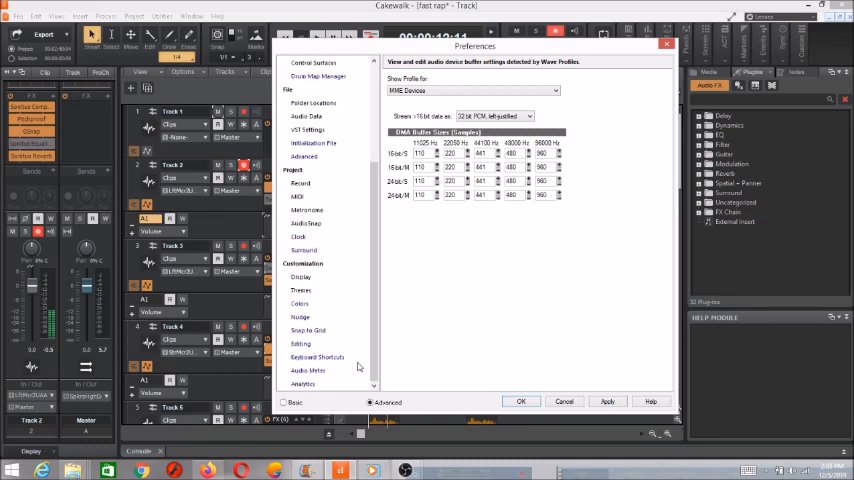
click(470, 90)
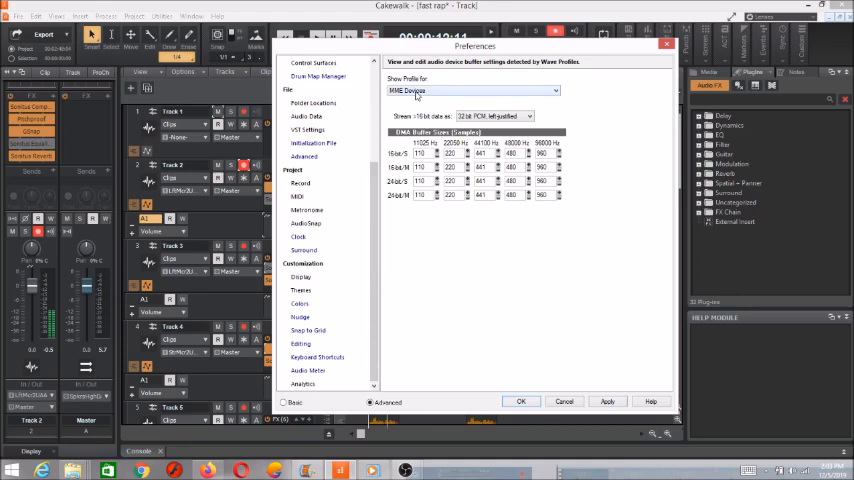
click(470, 90)
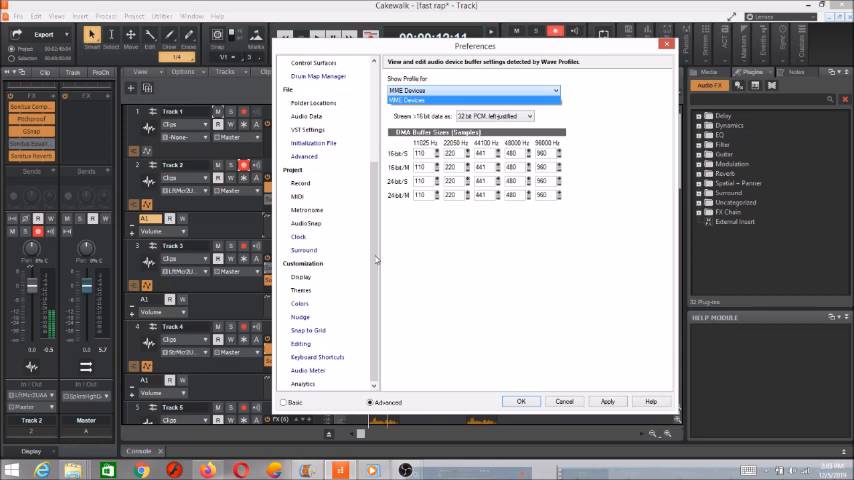
click(472, 90)
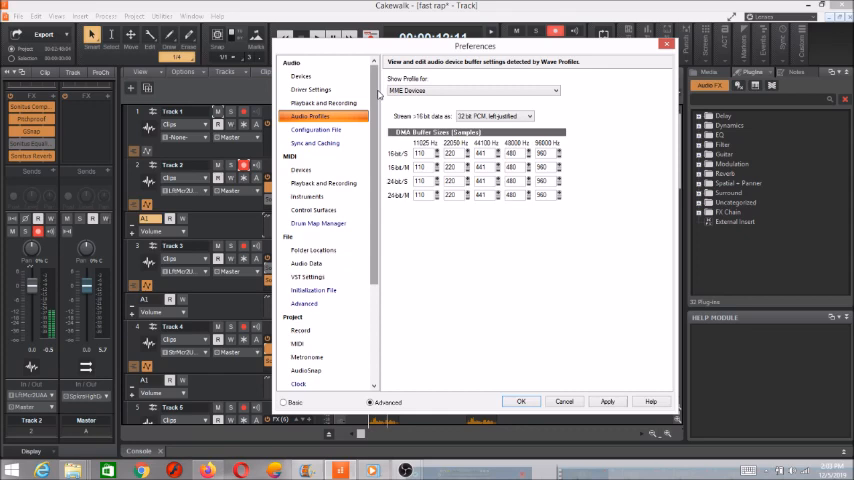
mouse_move(618, 376)
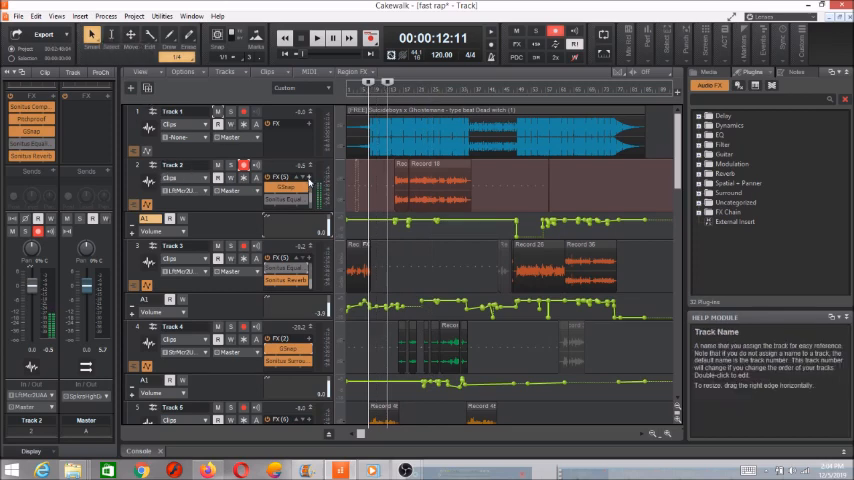
mouse_move(310, 180)
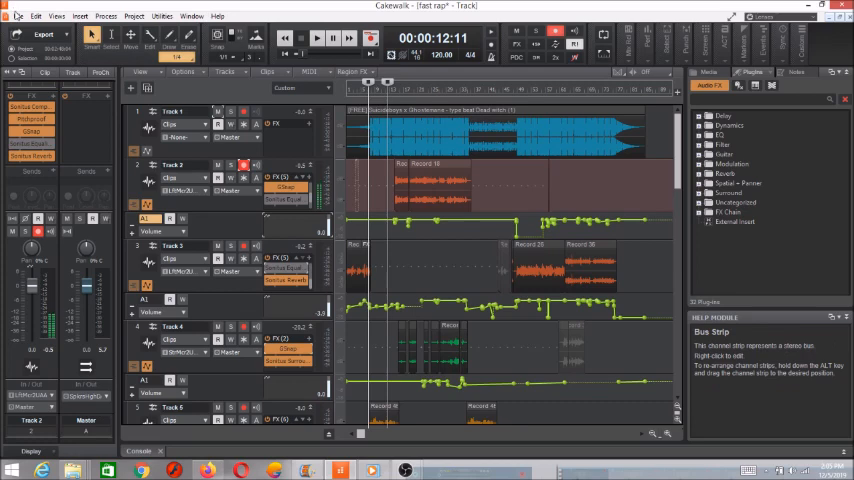
Close Preferences and return to the track view with its output device menu
click(16, 16)
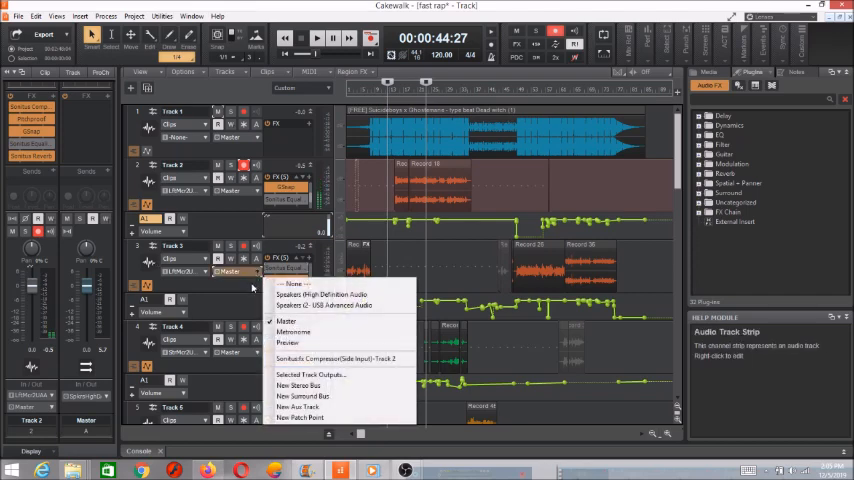
mouse_move(328, 304)
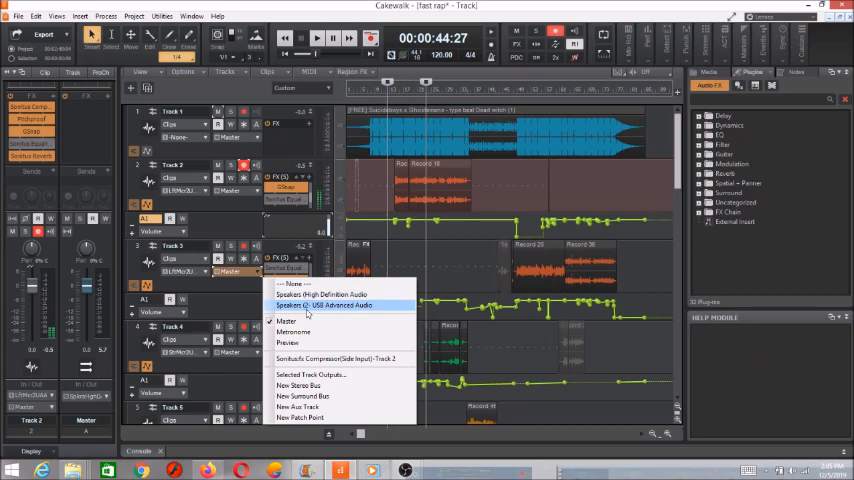
mouse_move(292, 332)
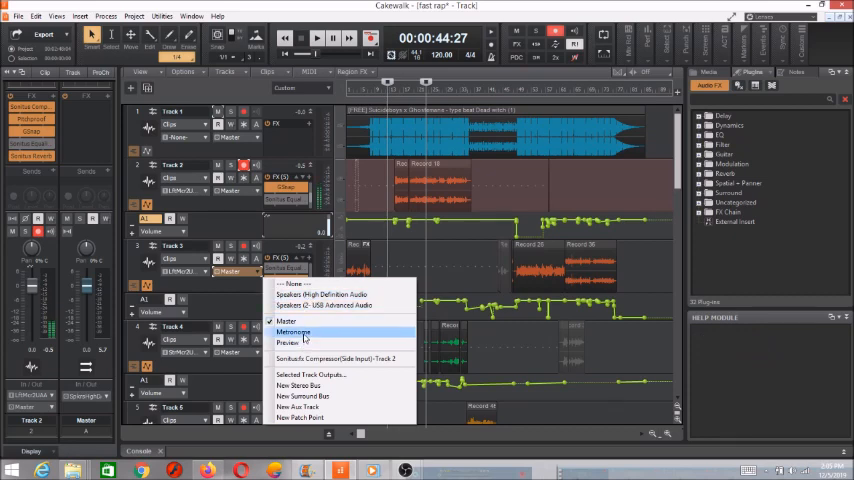
mouse_move(298, 408)
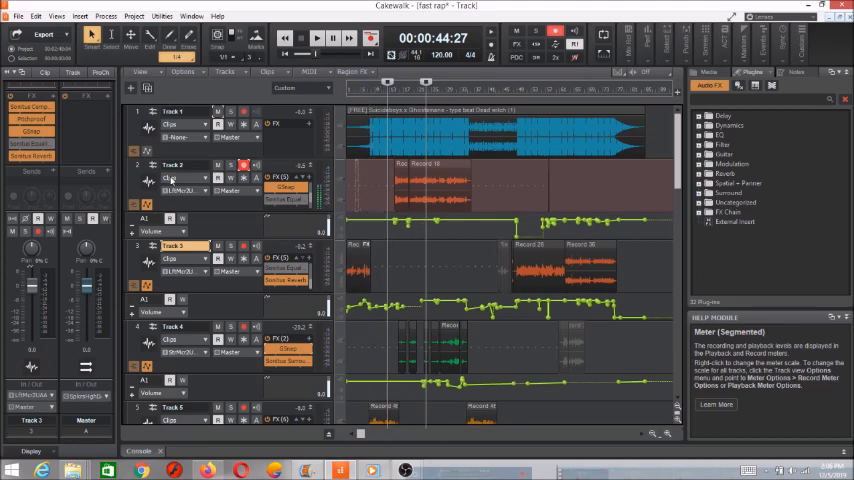
mouse_move(144, 204)
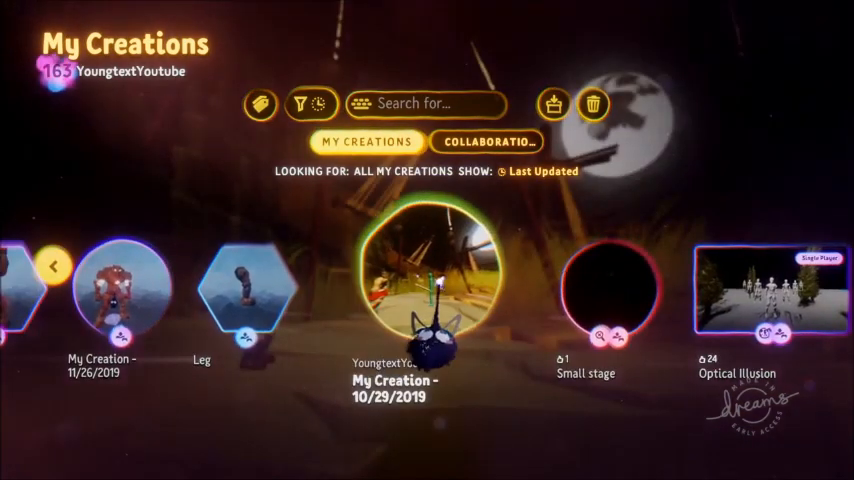
Open 'My Creation - 10/29/2019' to its detail page showing author and save date
click(430, 284)
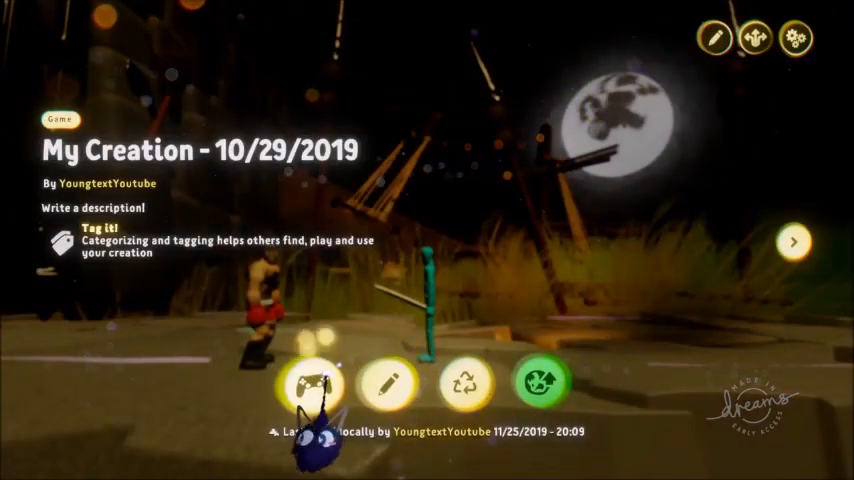